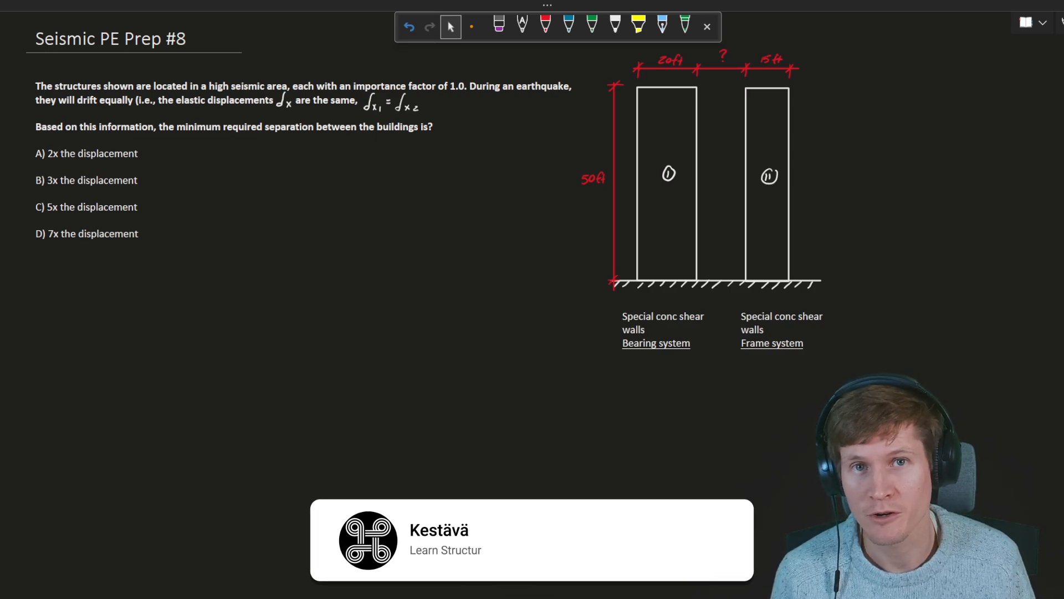
- Select the pen tool and mark section 12.12.3 Structural Separation with δM
{"action": "left_click", "coordinate": [626, 539]}
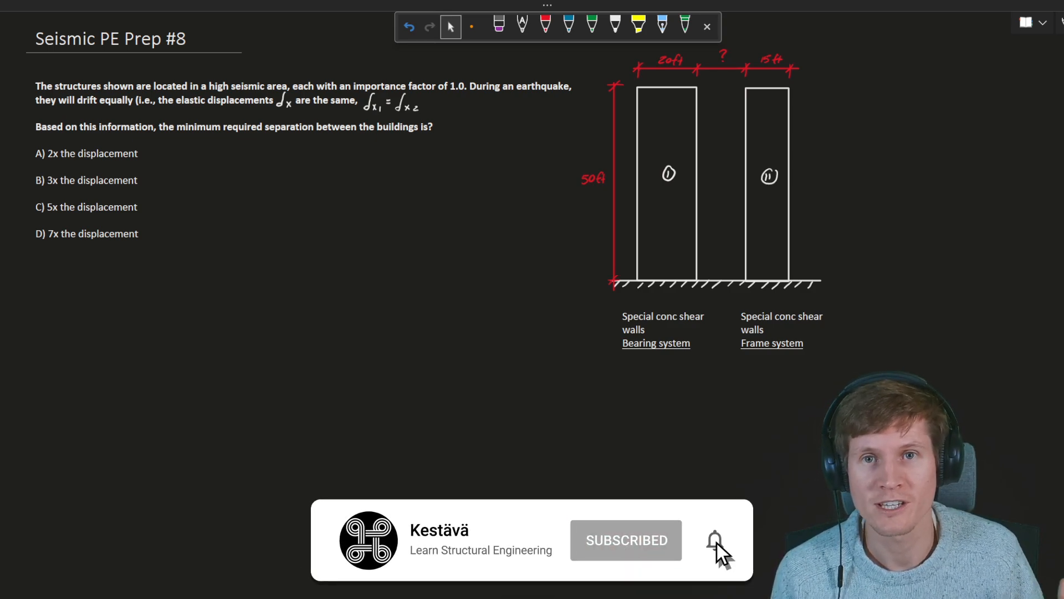
{"action": "left_click", "coordinate": [715, 541]}
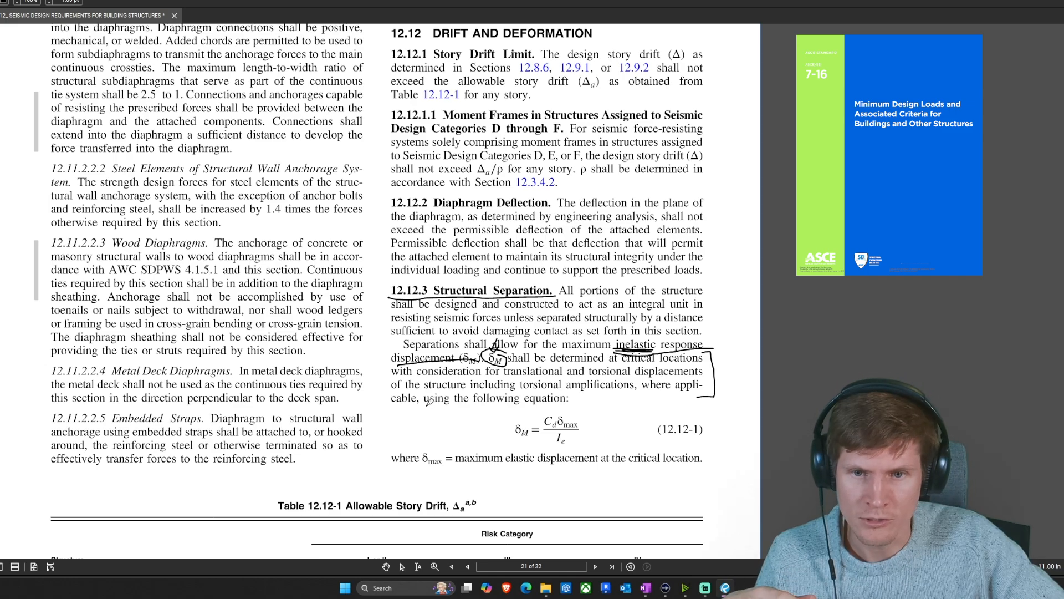
- Underline 'using the following equation' introducing Eq. 12.12-1
{"action": "left_click_drag", "start_coordinate": [426, 406], "coordinate": [588, 405]}
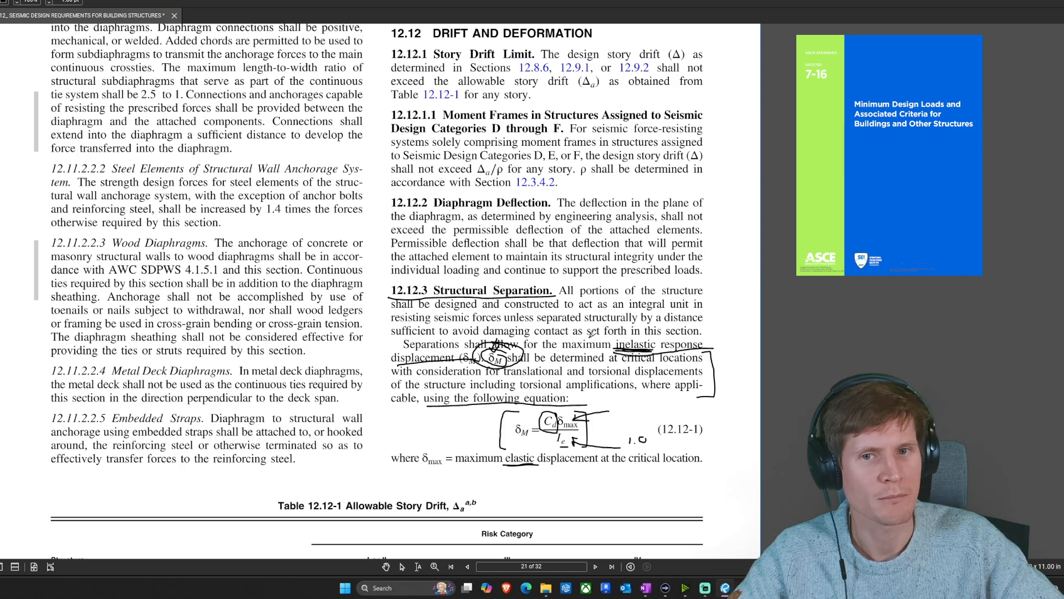
- On page 109, underline 'determined as follows' and box the combined separation equation 12.12-2
{"action": "scroll", "scroll_direction": "down", "scroll_amount": 3}
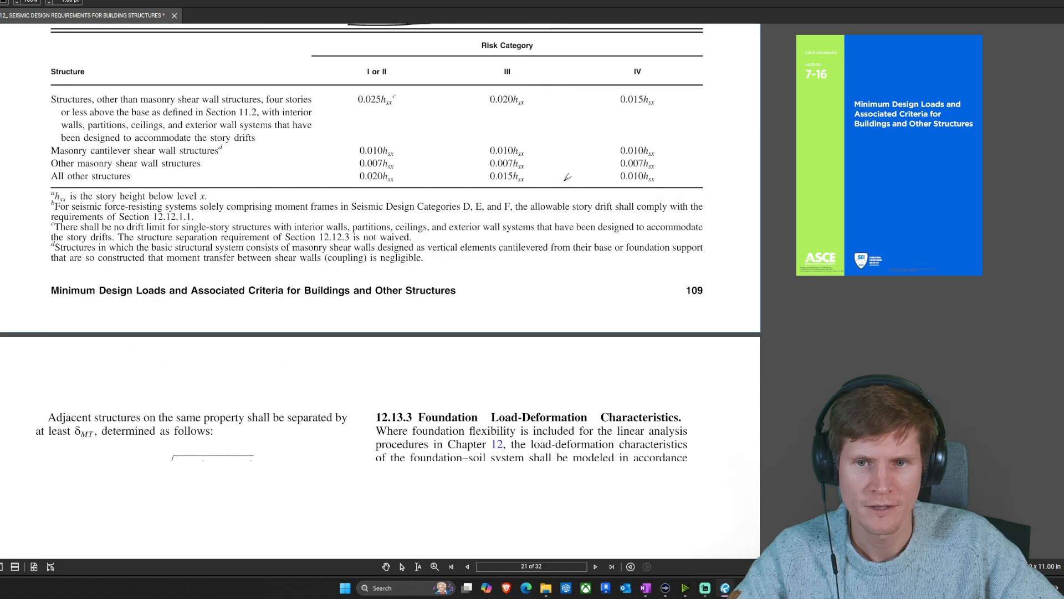
{"action": "scroll", "scroll_direction": "down", "scroll_amount": 3}
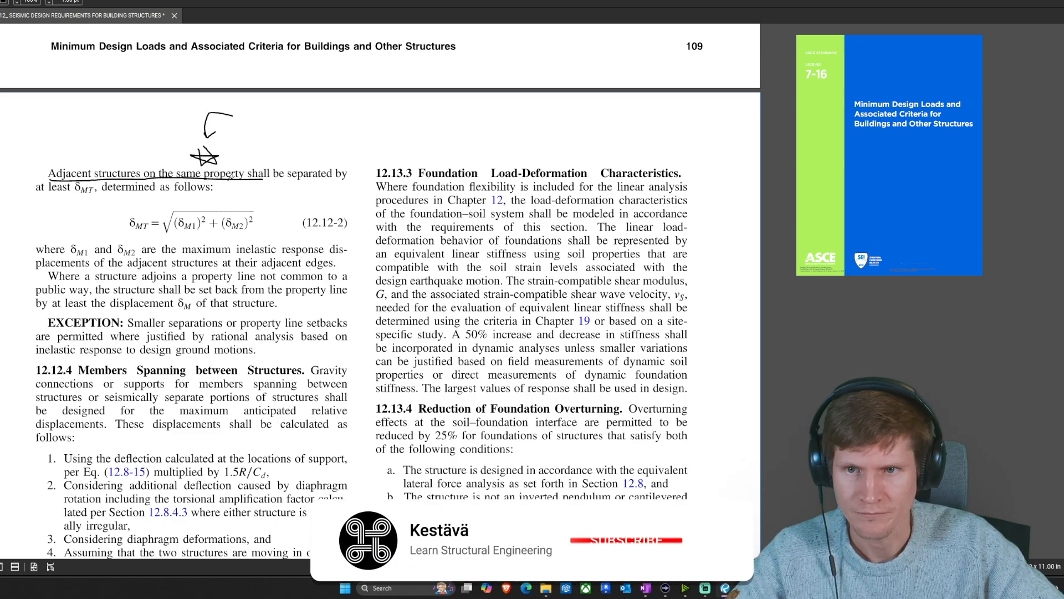
{"action": "left_click", "coordinate": [624, 540]}
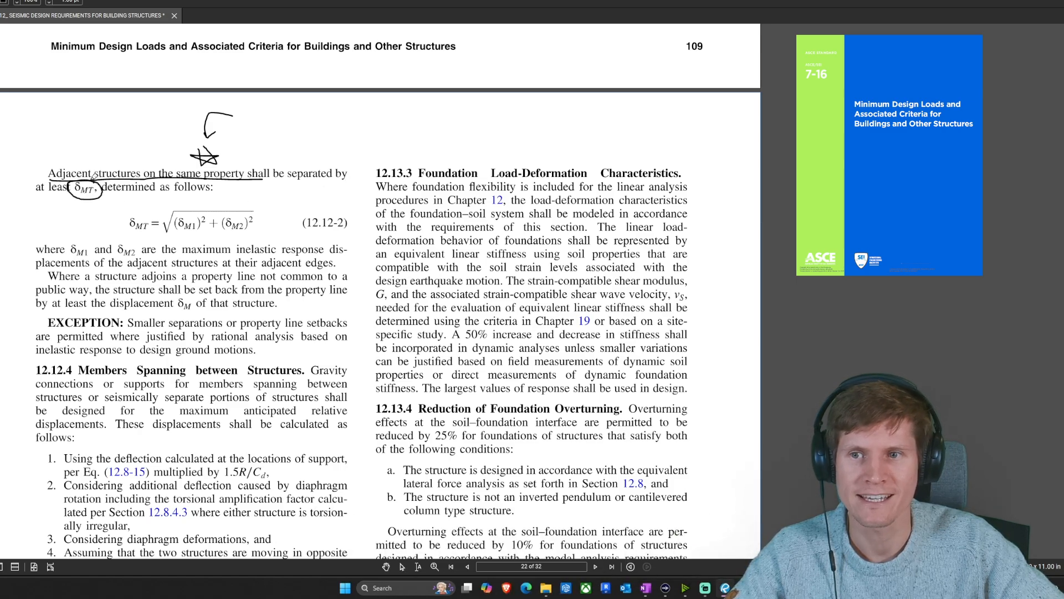
{"action": "left_click_drag", "start_coordinate": [102, 187], "coordinate": [214, 192]}
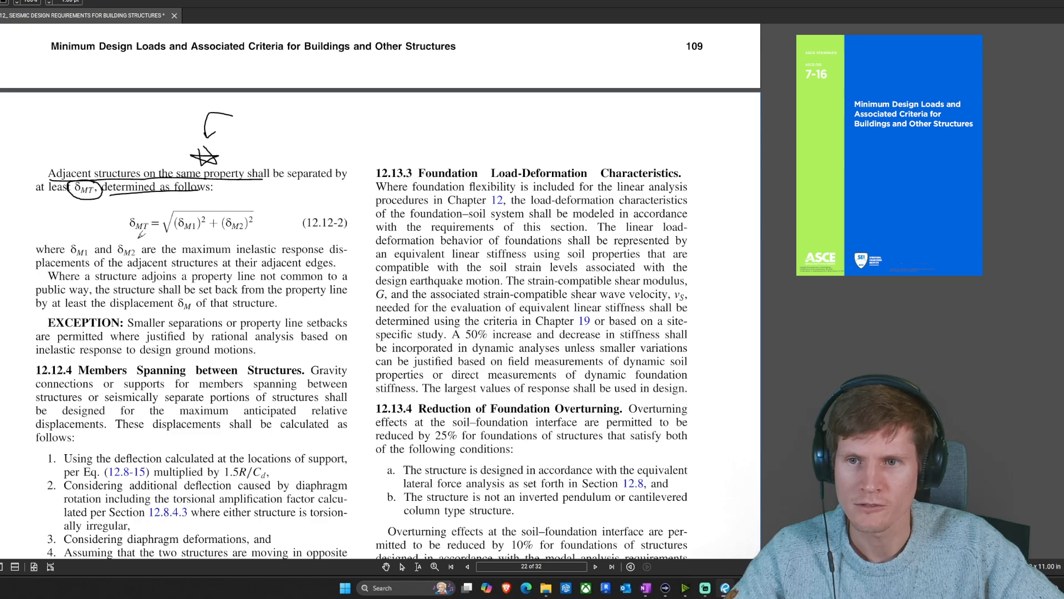
{"action": "left_click_drag", "start_coordinate": [118, 204], "coordinate": [272, 207]}
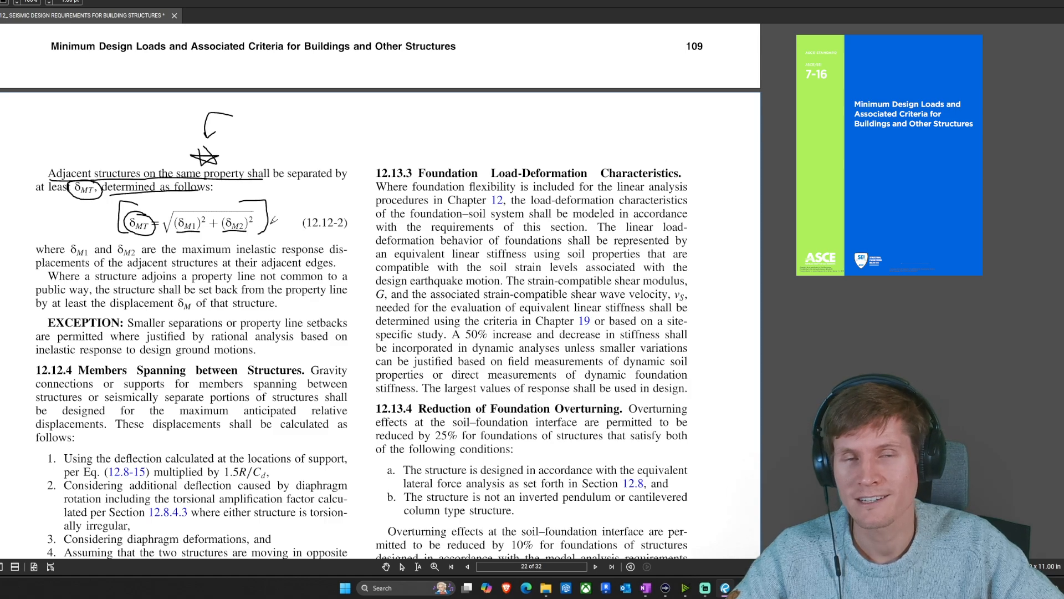
- In Table 12.2-1, circle Cd = 5 and underline the special reinforced concrete shear wall rows for both systems
{"action": "scroll", "scroll_direction": "down", "scroll_amount": 3}
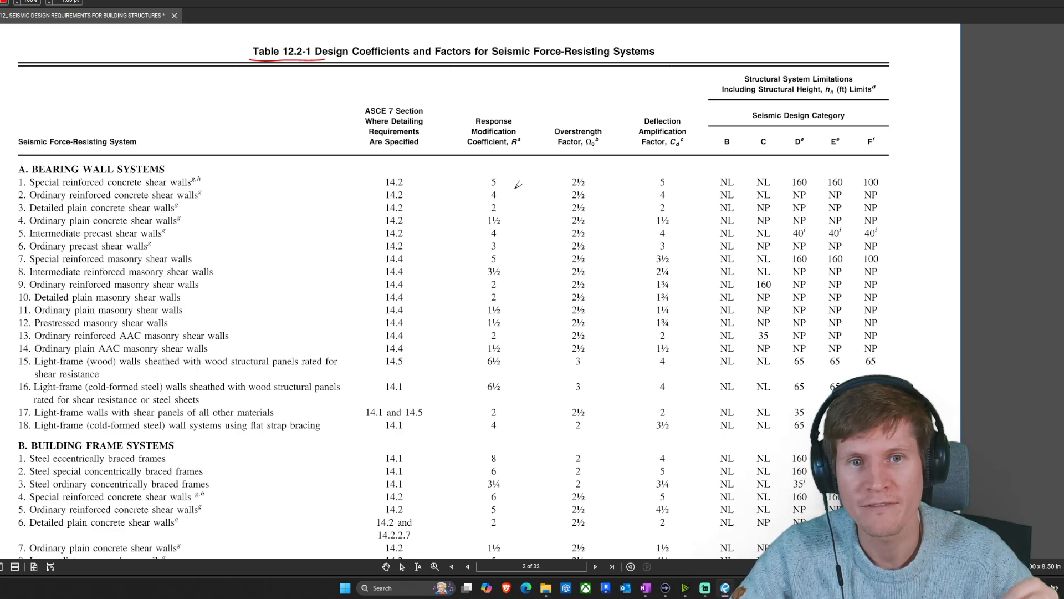
{"action": "scroll", "scroll_direction": "down", "scroll_amount": 3}
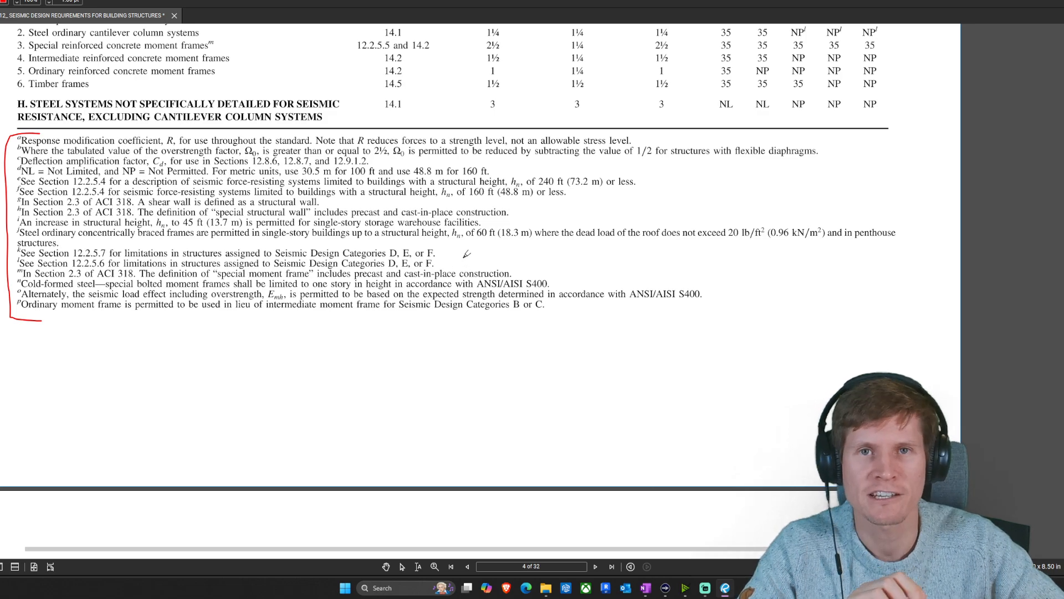
{"action": "scroll", "scroll_direction": "down", "scroll_amount": 3}
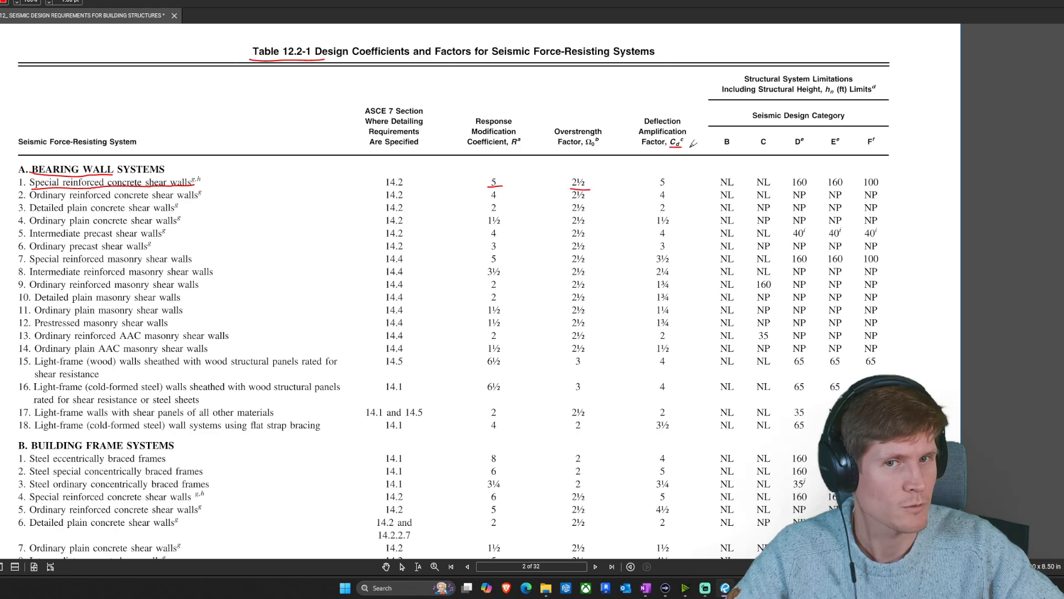
{"action": "left_click_drag", "start_coordinate": [652, 176], "coordinate": [672, 188]}
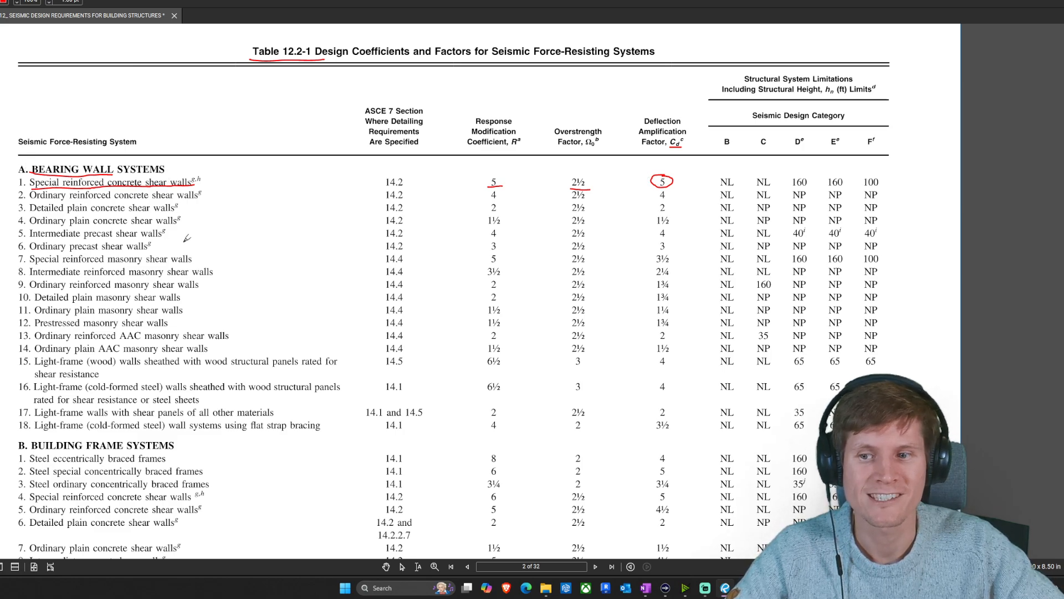
{"action": "scroll", "scroll_direction": "down", "scroll_amount": 3}
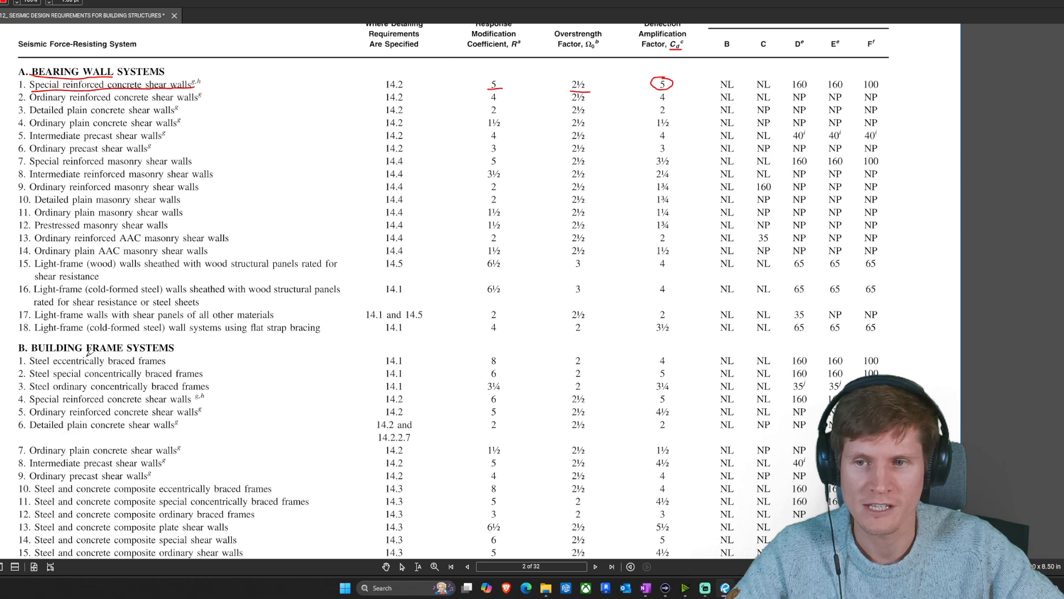
{"action": "left_click_drag", "start_coordinate": [20, 353], "coordinate": [176, 349]}
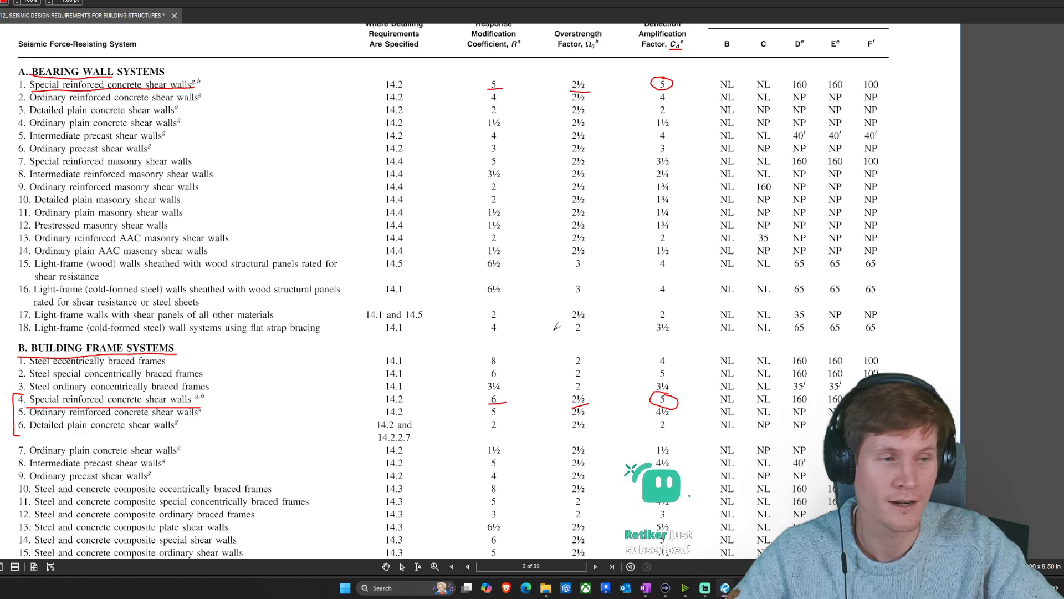
{"action": "mouse_move", "coordinate": [543, 302]}
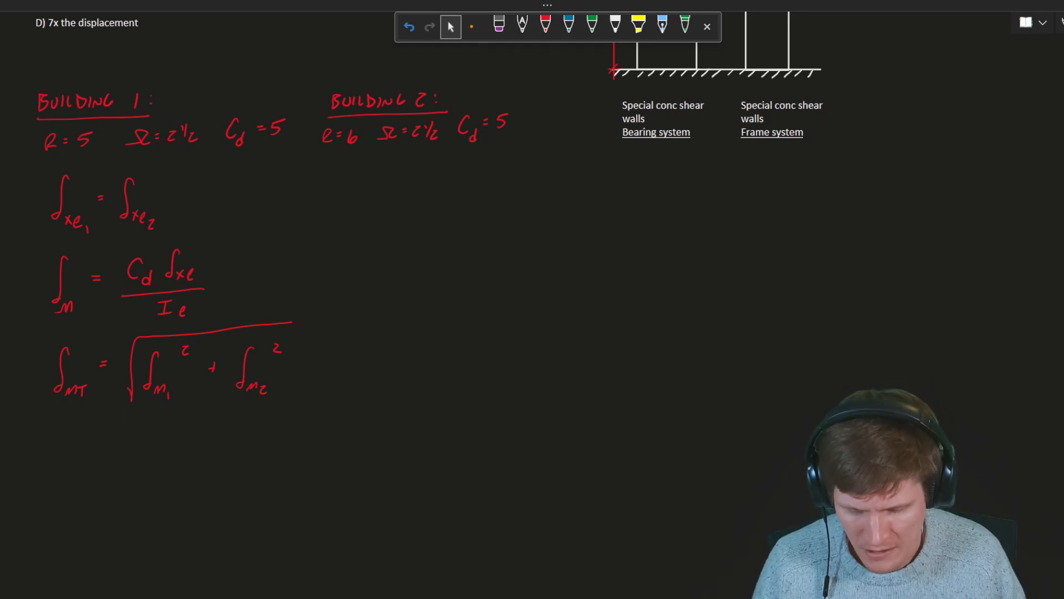
- In blue ink, underline the δMT, δM and δm2 displacement terms
{"action": "left_click", "coordinate": [569, 25]}
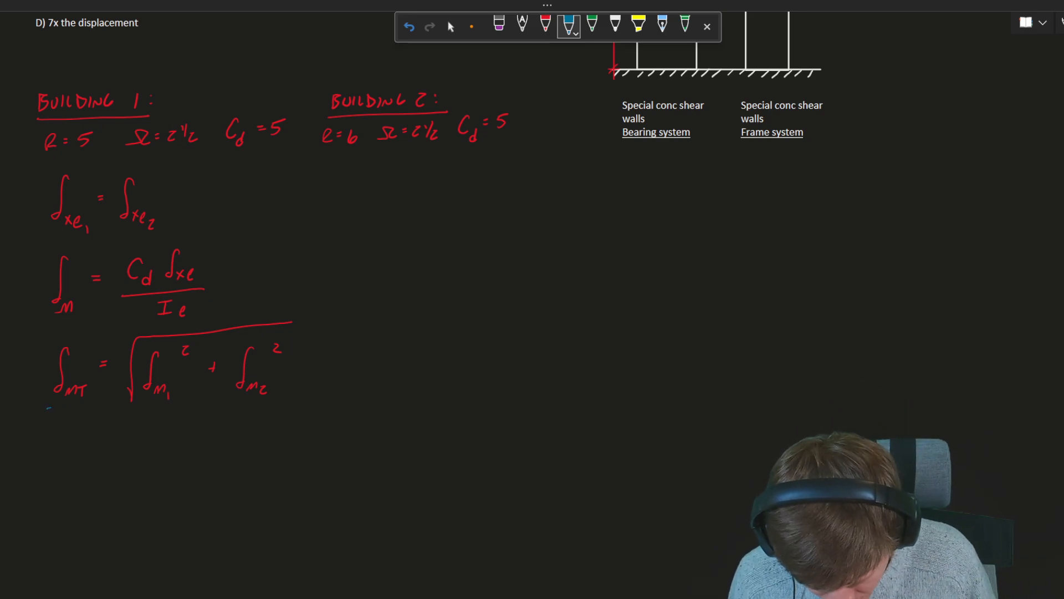
{"action": "left_click_drag", "start_coordinate": [47, 407], "coordinate": [92, 407]}
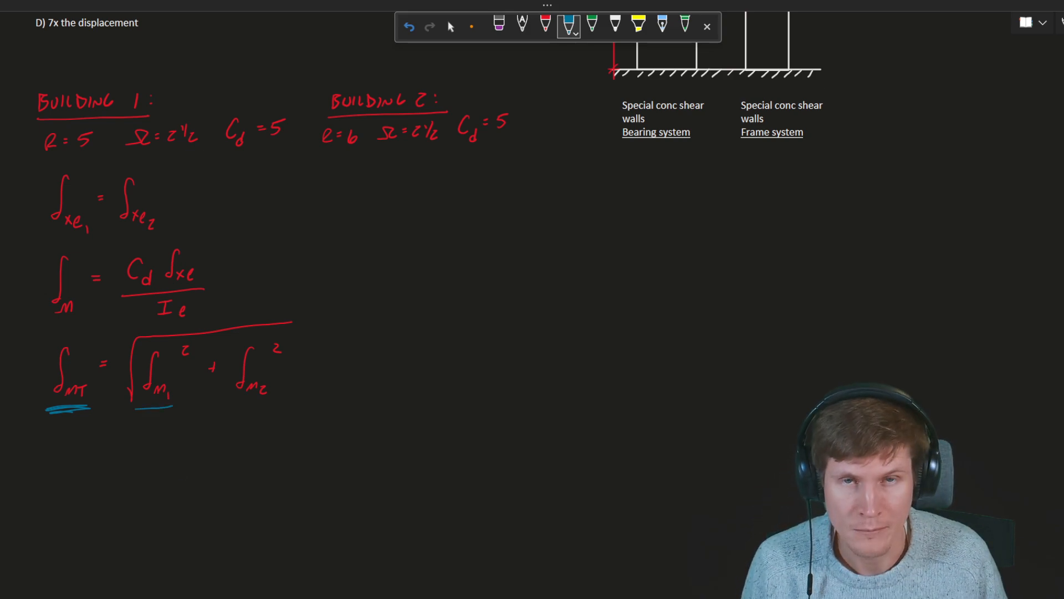
{"action": "left_click_drag", "start_coordinate": [231, 406], "coordinate": [268, 403]}
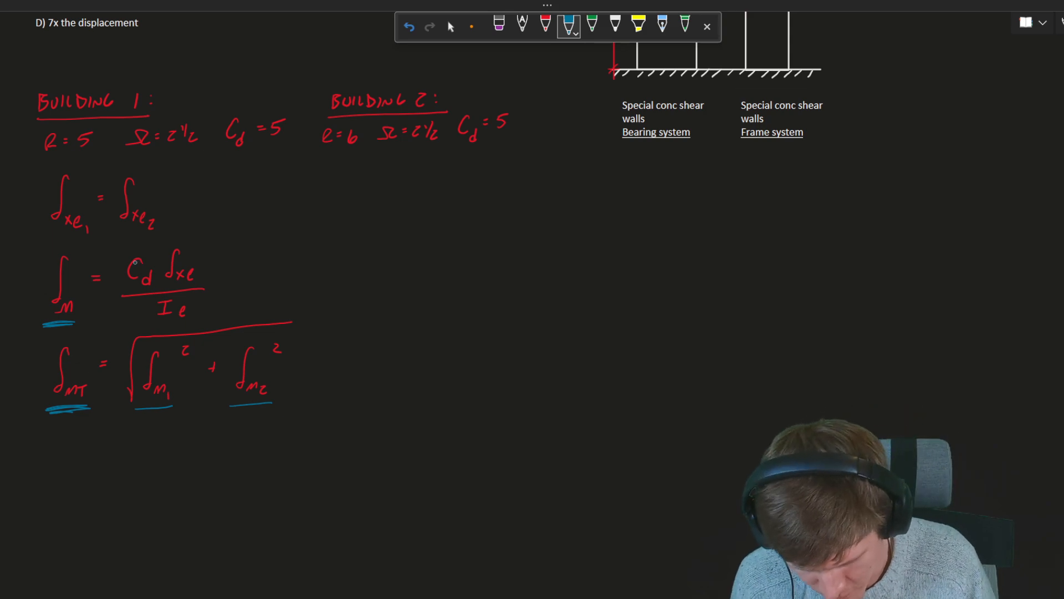
- Box the Cd·δxe/Ie formula, tick the equal elastic displacements statement and arrow to the box
{"action": "left_click_drag", "start_coordinate": [112, 244], "coordinate": [210, 316]}
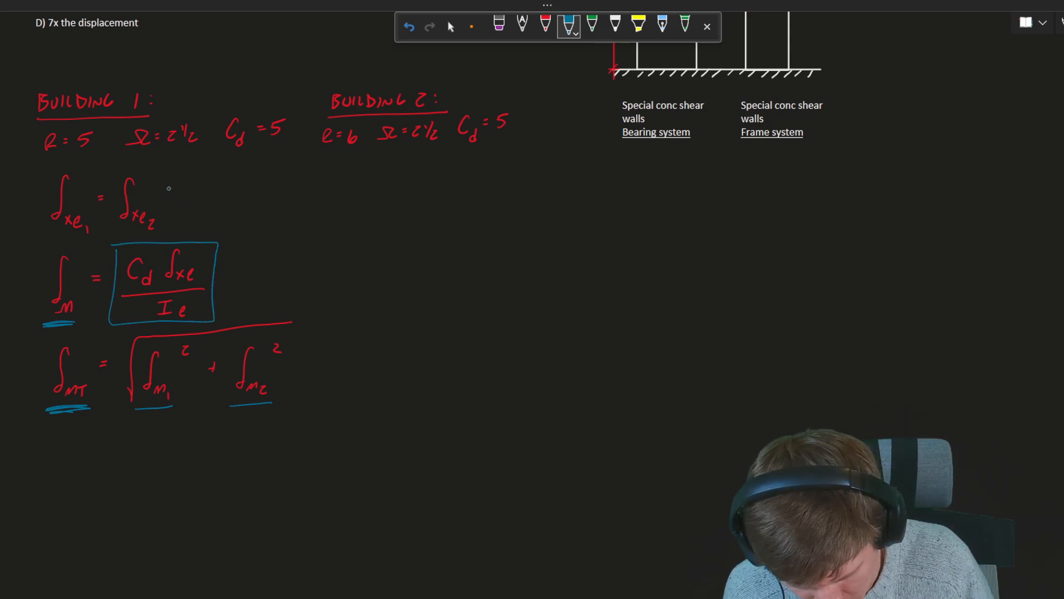
{"action": "left_click_drag", "start_coordinate": [176, 197], "coordinate": [230, 217]}
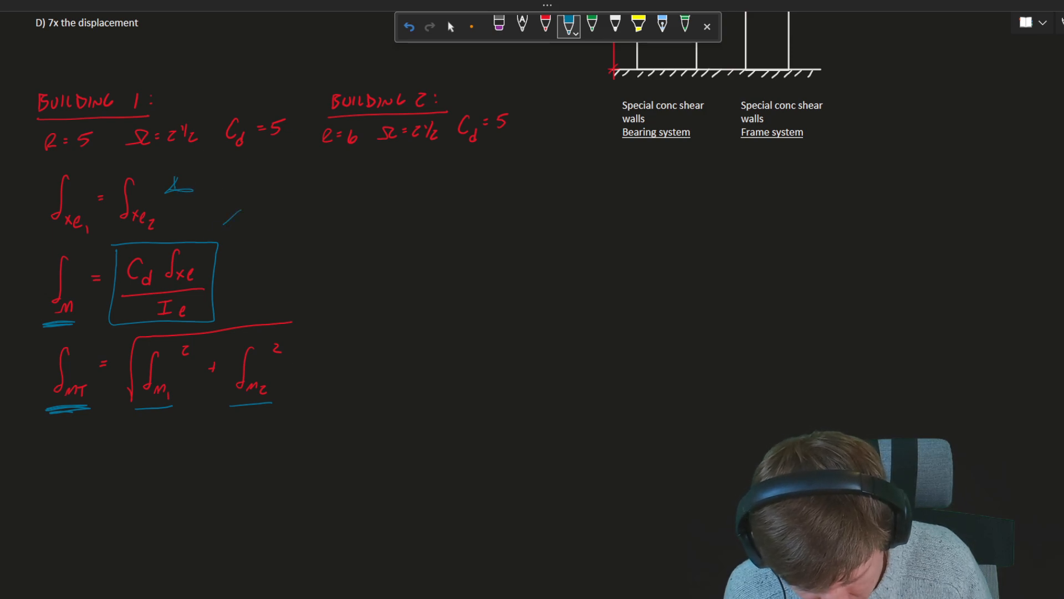
{"action": "left_click_drag", "start_coordinate": [241, 210], "coordinate": [189, 255]}
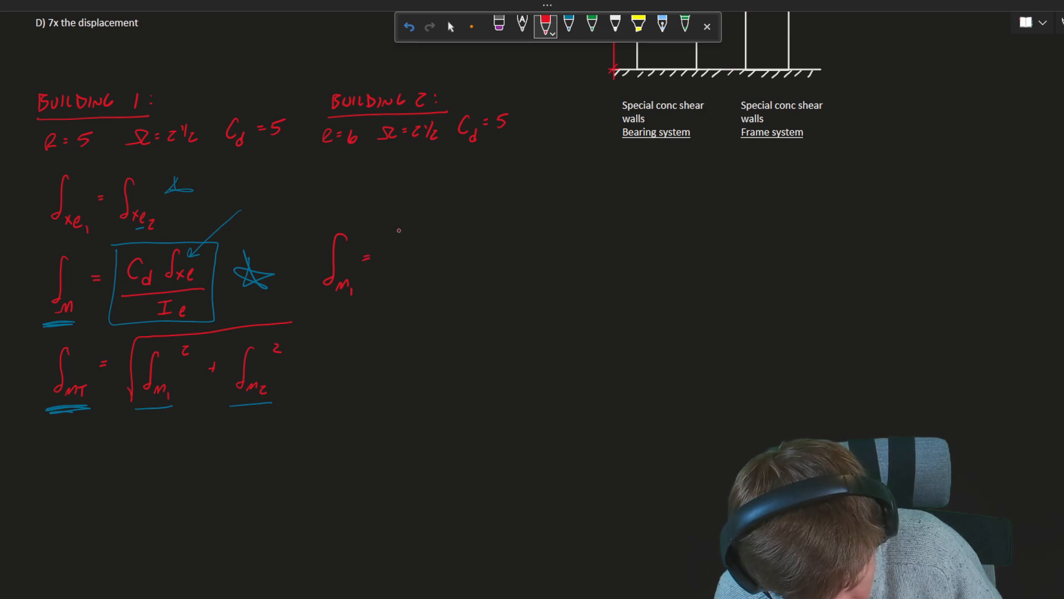
- Write δm1 = (5)δxe1/1.0 = 5δxe1 for building 1
{"action": "left_click_drag", "start_coordinate": [380, 234], "coordinate": [397, 244]}
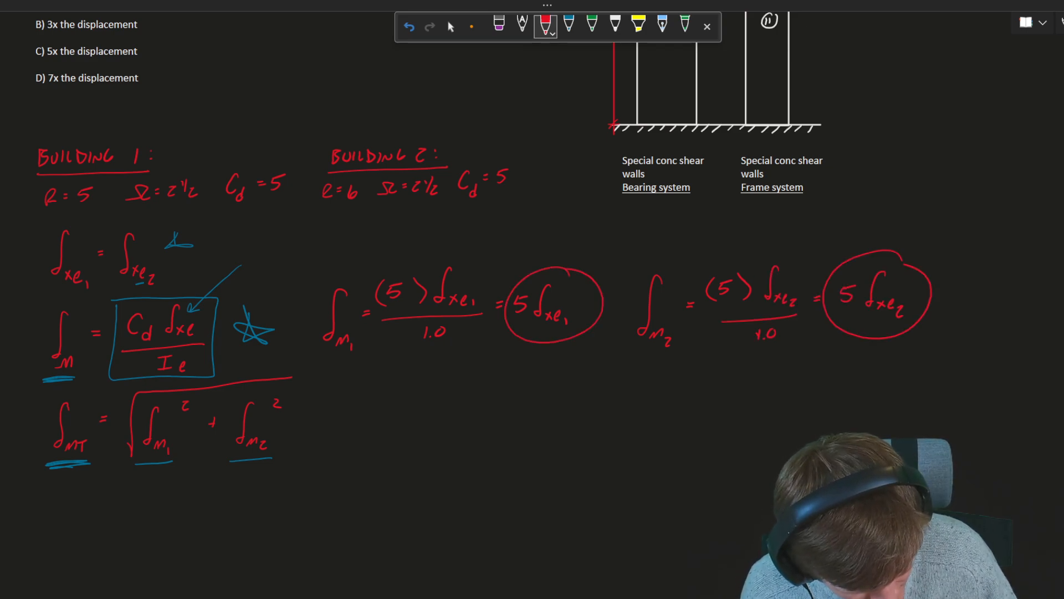
- Link the circled 5δxe results into the δMT formula and reduce to √50 = 5√2
{"action": "left_click_drag", "start_coordinate": [869, 333], "coordinate": [316, 465]}
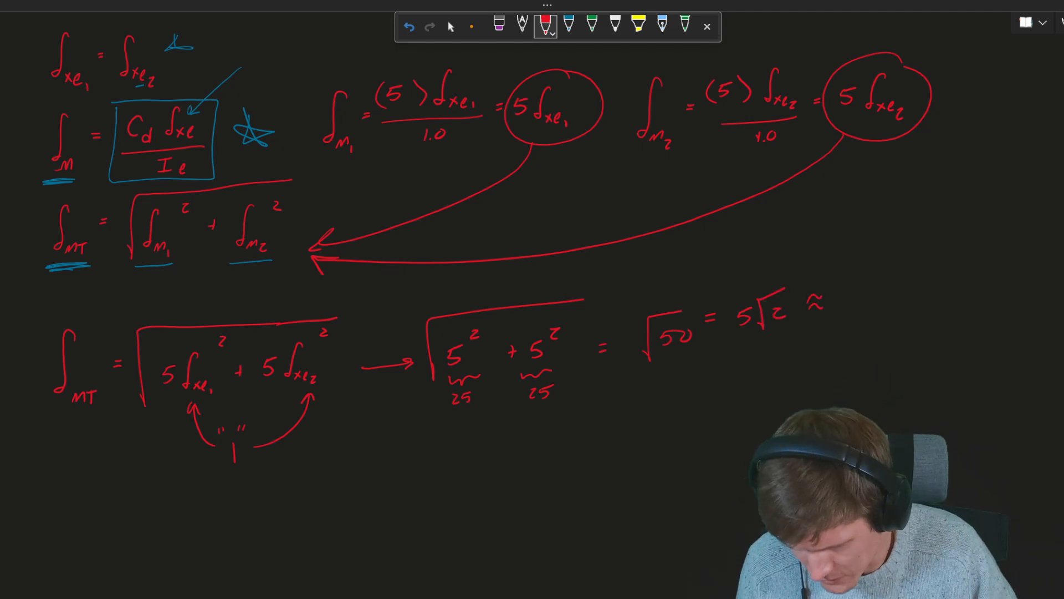
{"action": "type", "text": "7.c"}
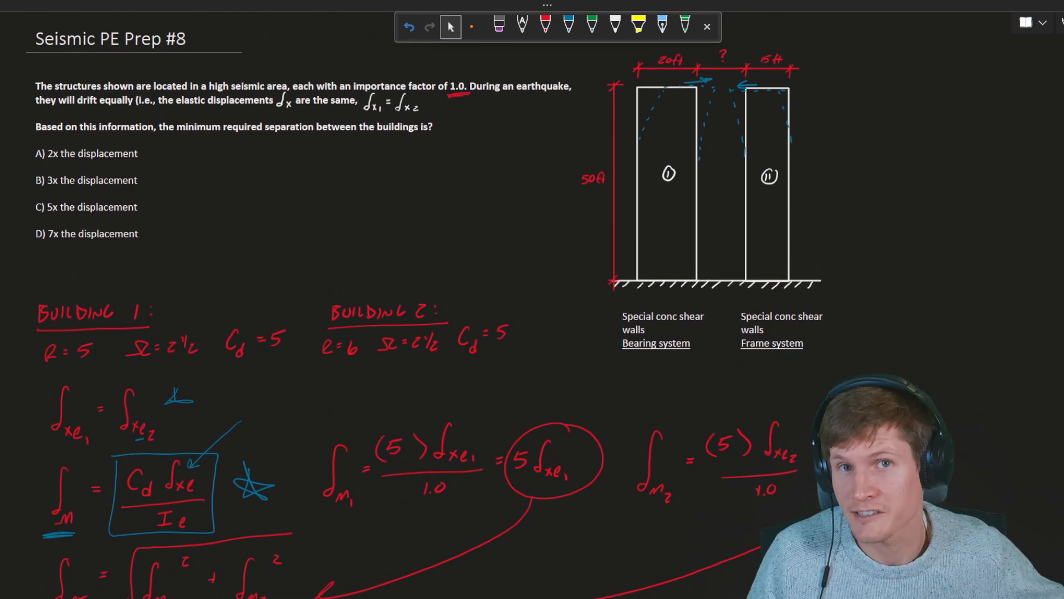
- In green ink, underline answer D (7x the displacement) and note δm ? beneath it
{"action": "left_click", "coordinate": [590, 25]}
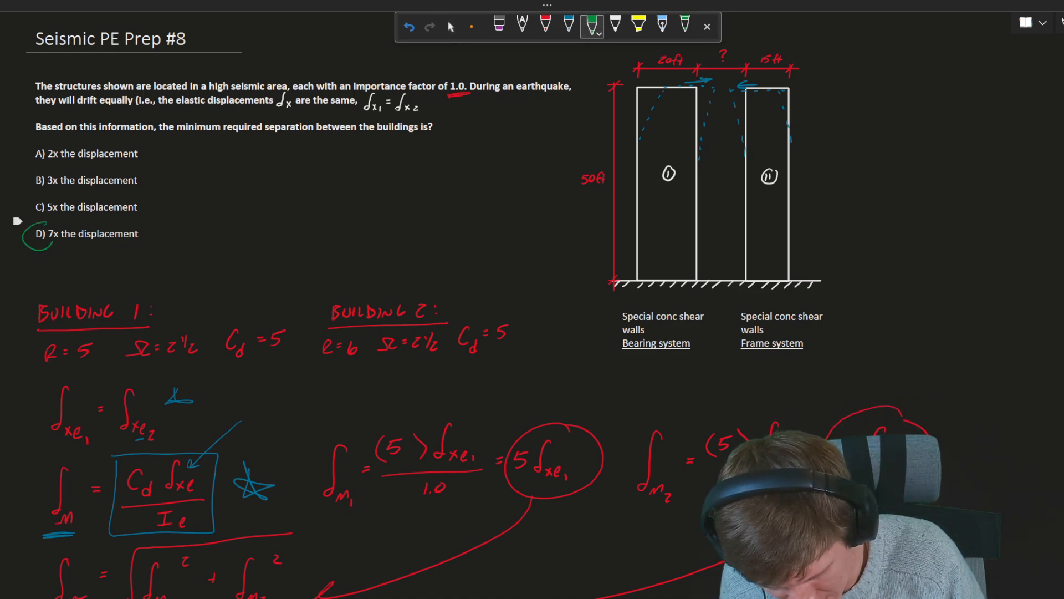
{"action": "left_click_drag", "start_coordinate": [44, 244], "coordinate": [135, 242]}
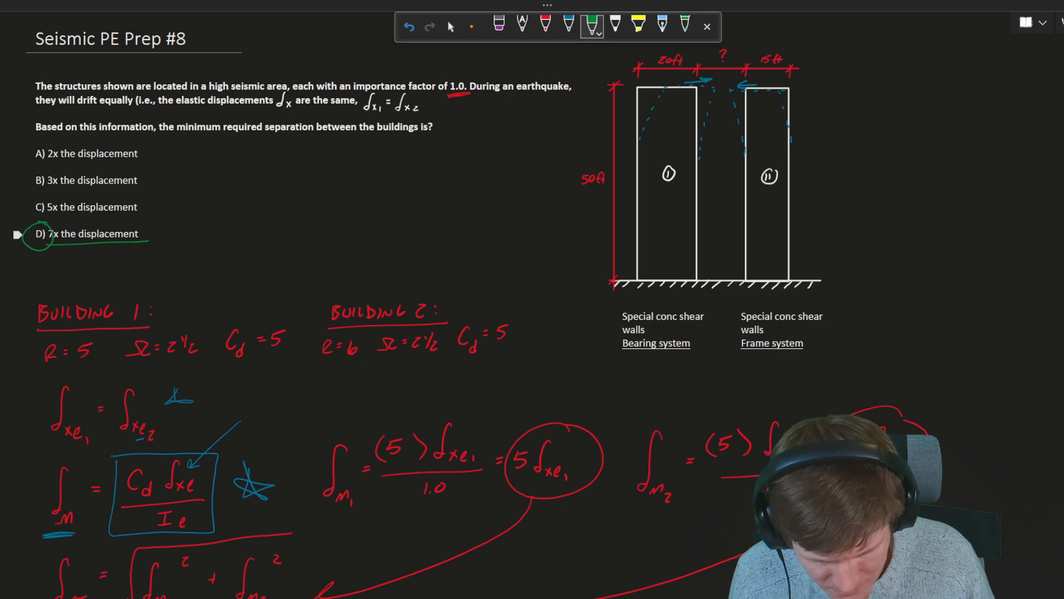
{"action": "left_click_drag", "start_coordinate": [109, 252], "coordinate": [230, 278]}
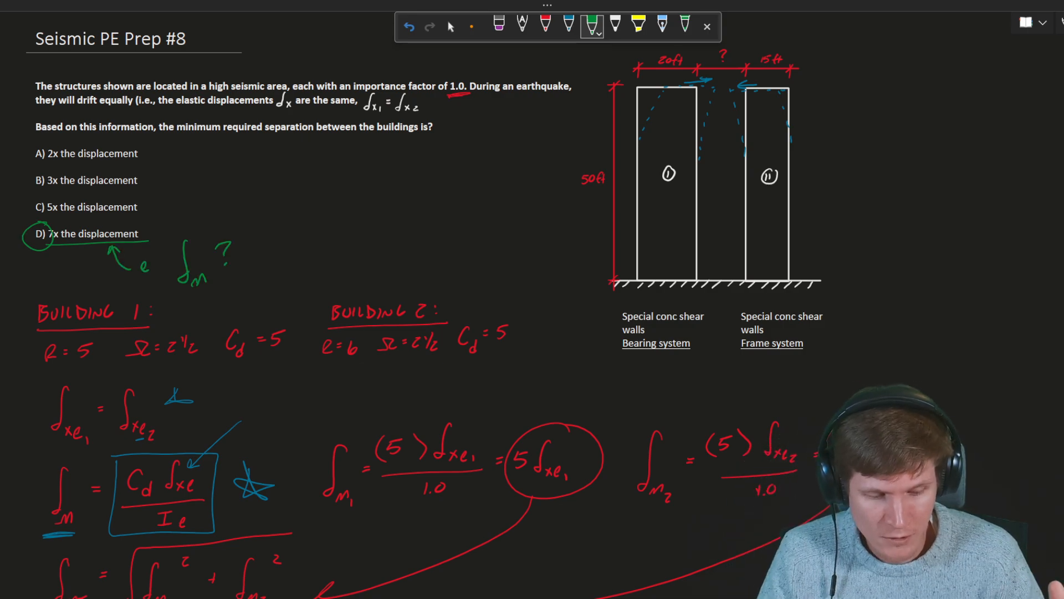